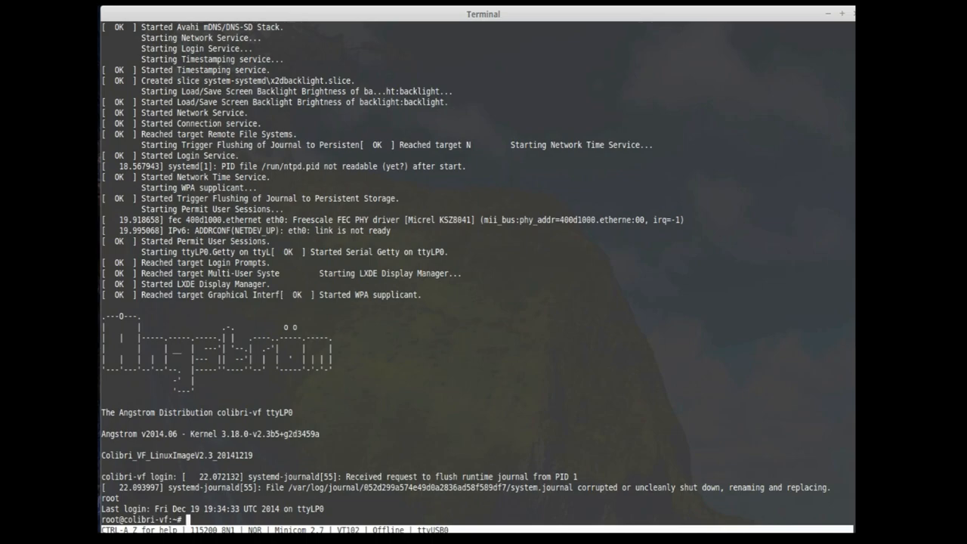
Run ls in Linux, then, after rebooting into U-Boot, list its commands with help.
type("ls")
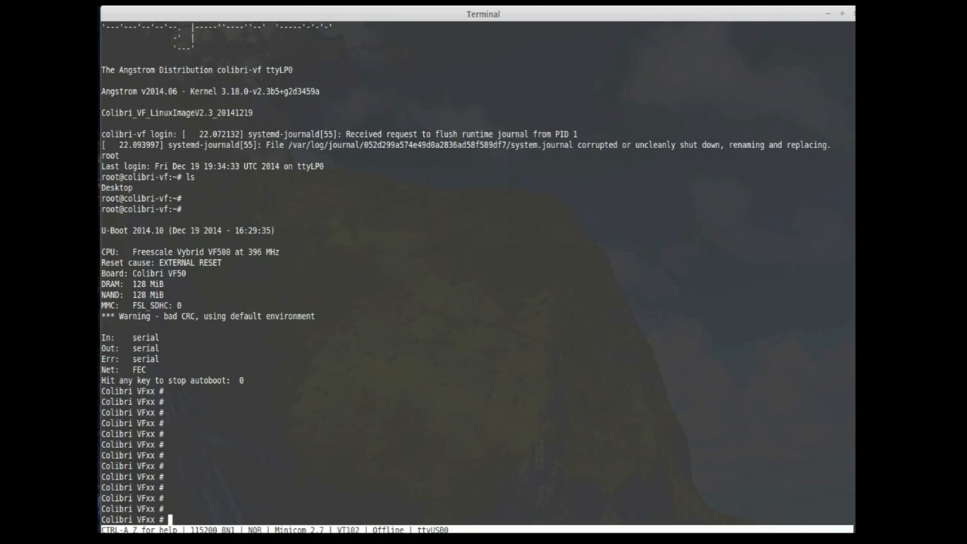
type("help")
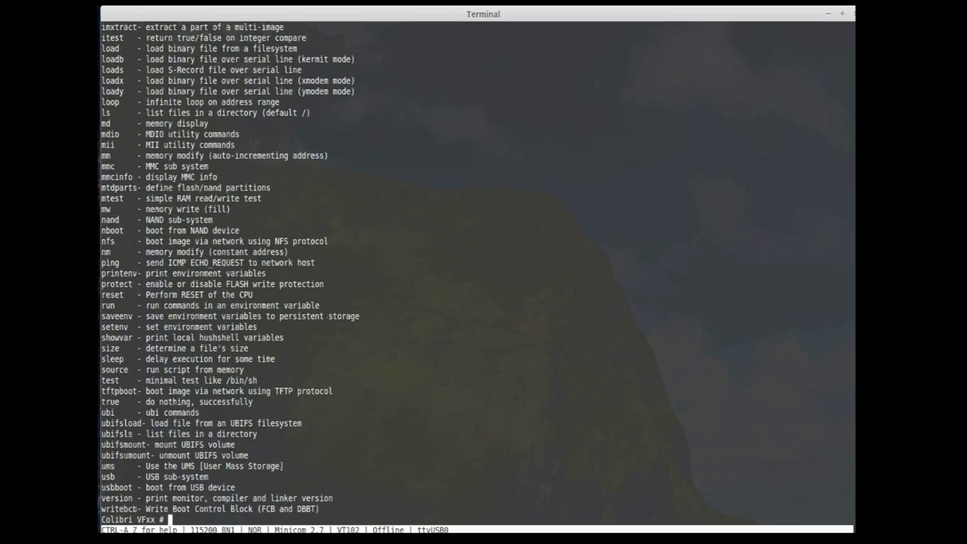
type("pri")
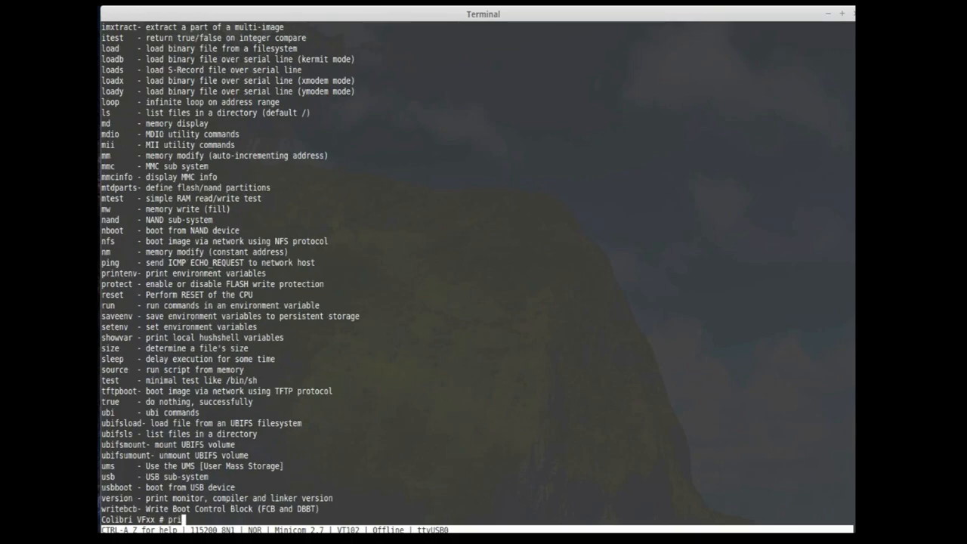
Run printenv to list U-Boot environment variables, totalling 2056/131068 bytes.
key("Return")
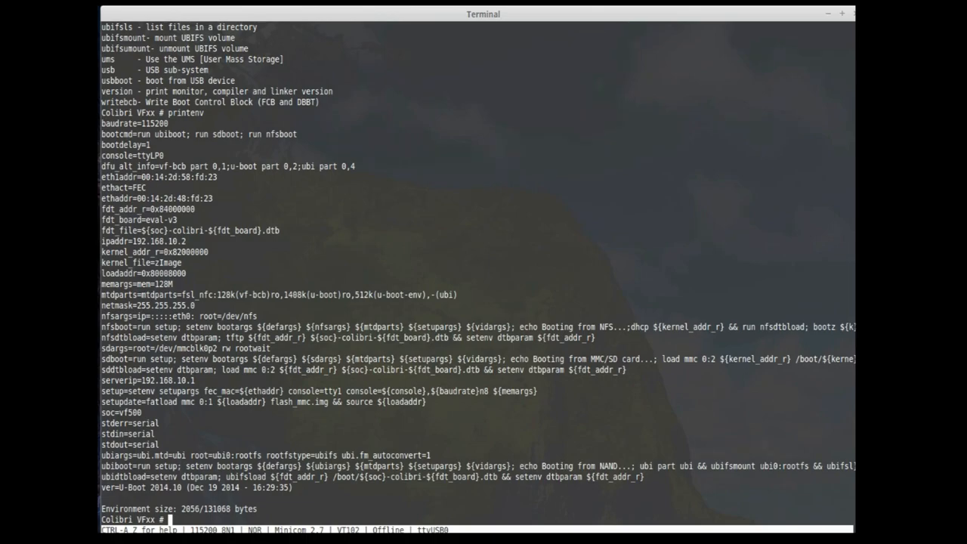
type("b")
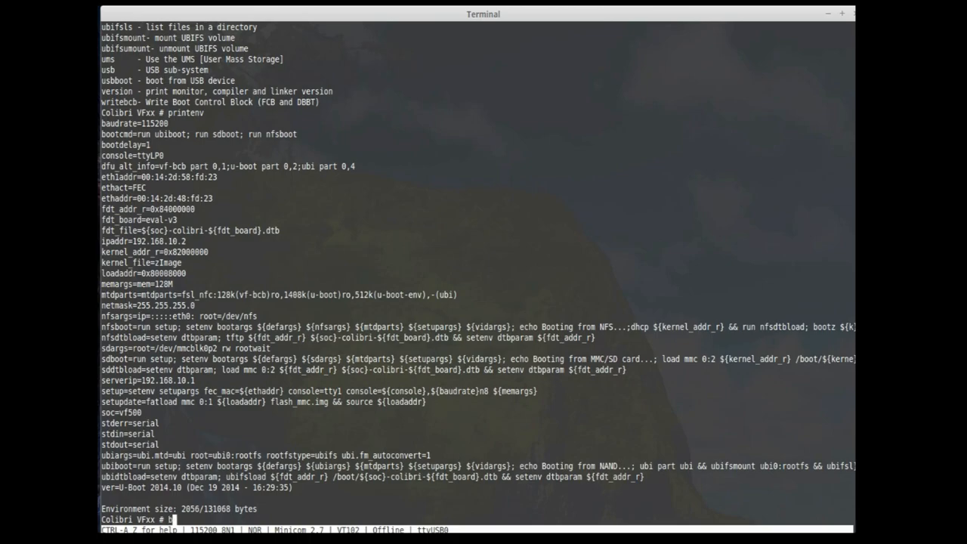
Enter boot to start Linux and scroll through the kernel startup log.
type("oot")
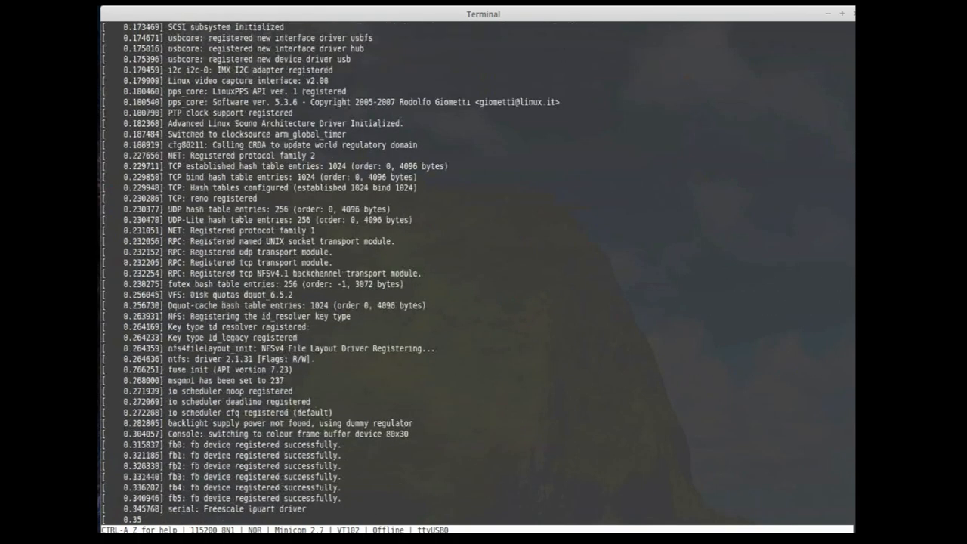
scroll("down", 3)
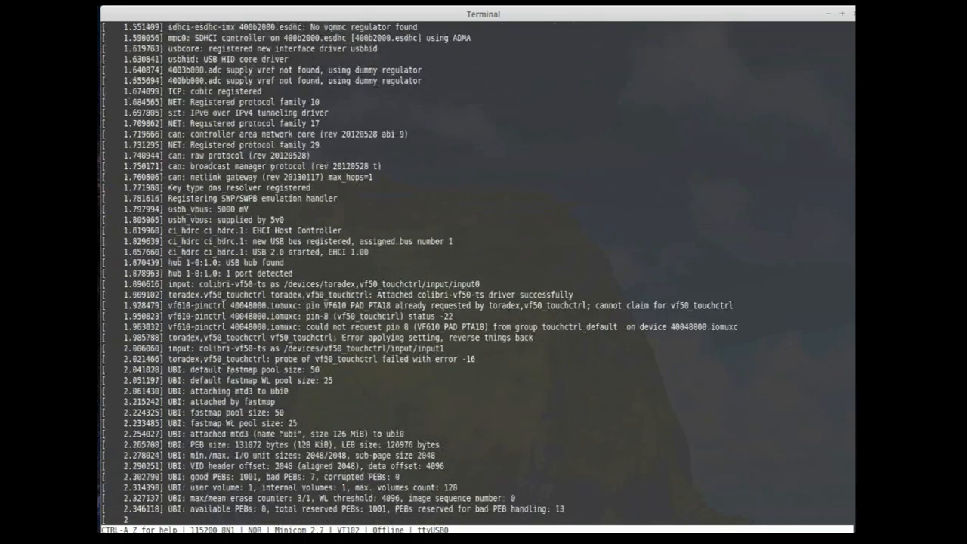